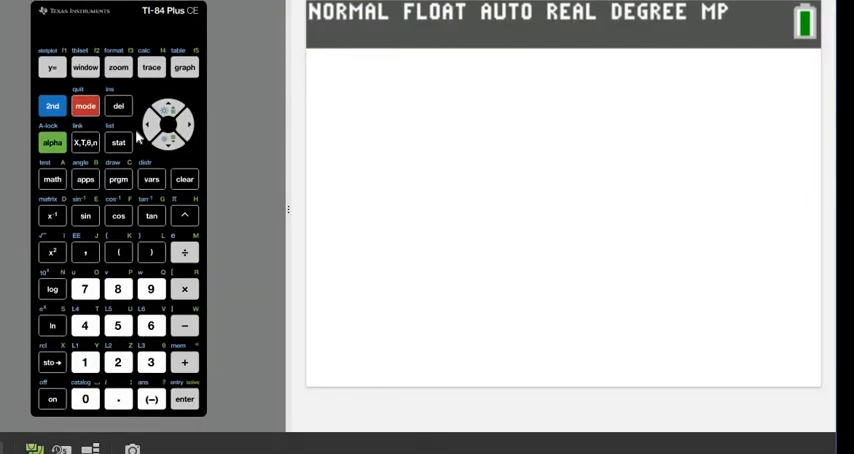
# Step: Open the STAT list editor showing L1 holding 9, 12 and 13
pyautogui.click(118, 142)
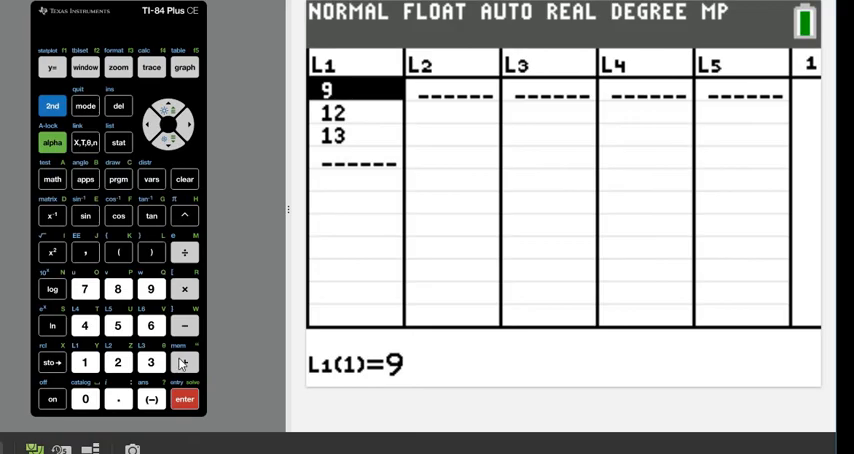
pyautogui.moveTo(197, 272)
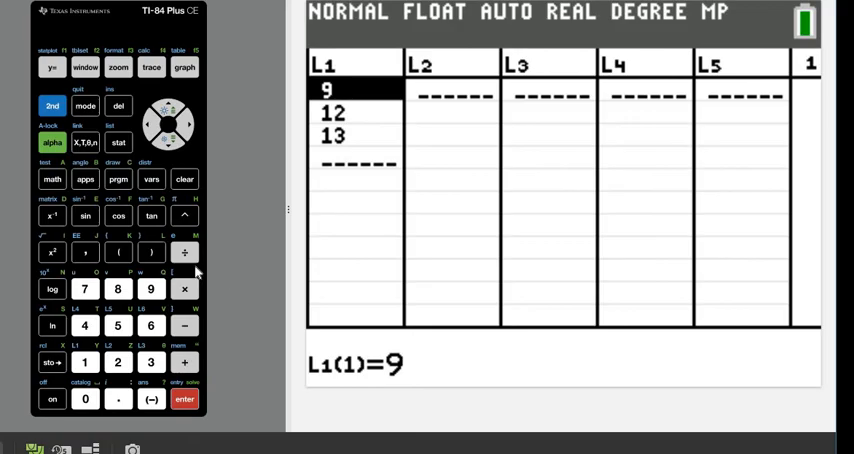
pyautogui.moveTo(168, 108)
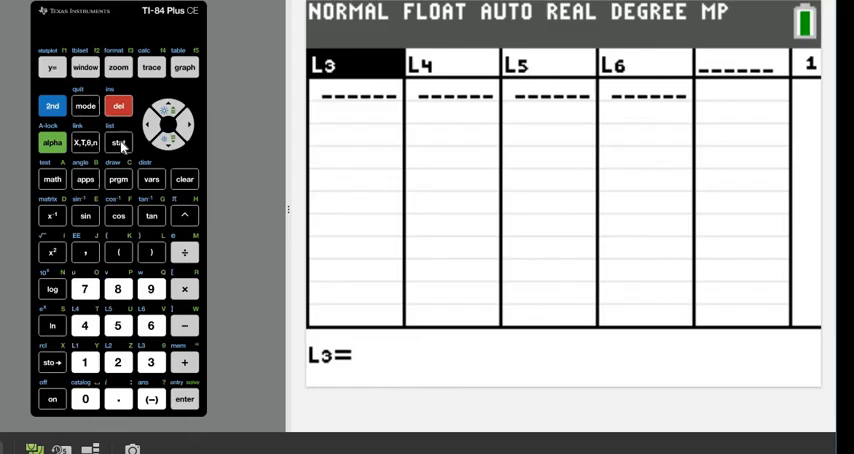
# Step: Clear the values 9, 12 and 13 from list L1
pyautogui.click(118, 143)
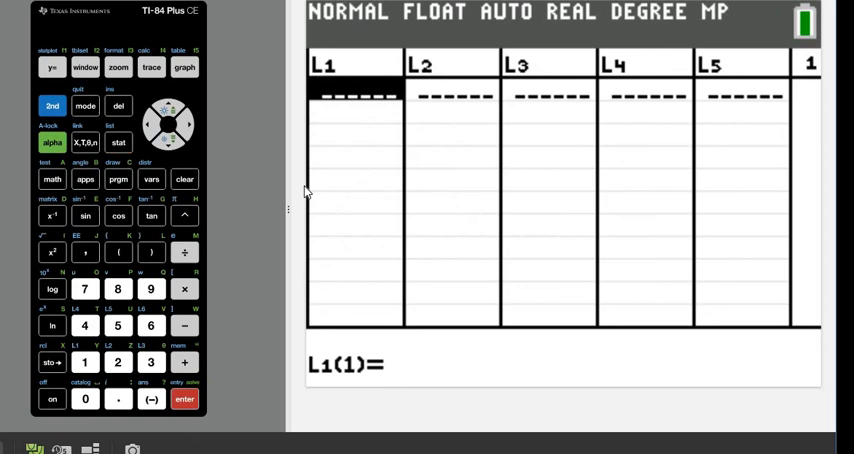
pyautogui.moveTo(740, 89)
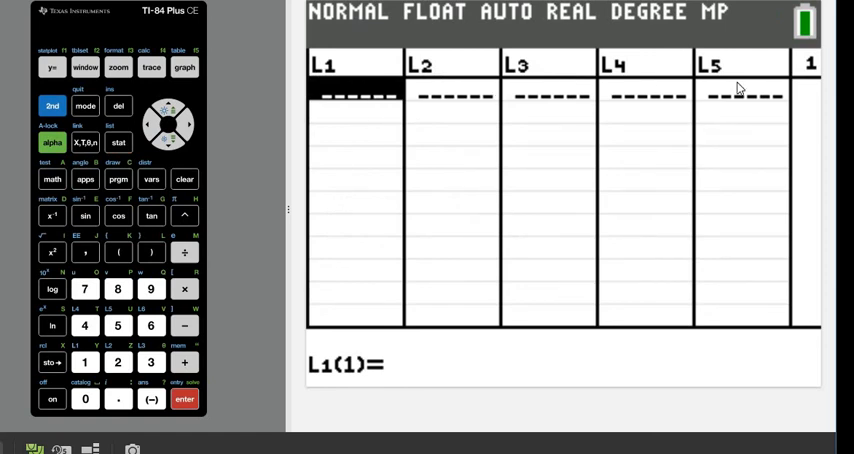
pyautogui.moveTo(315, 78)
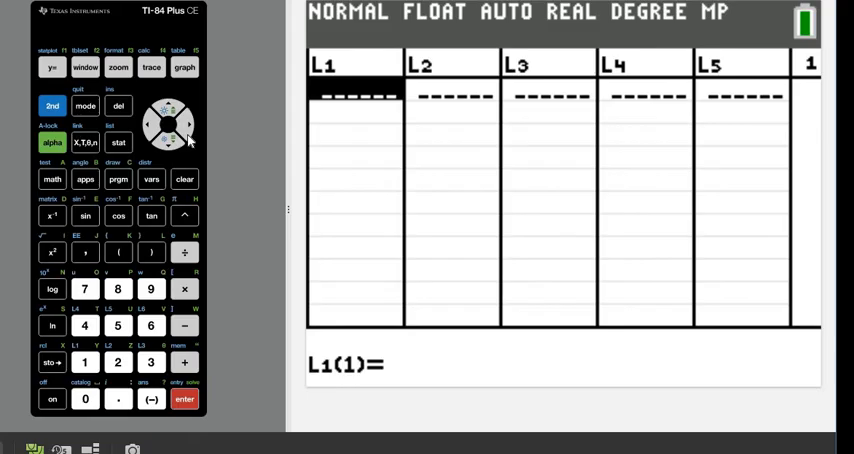
pyautogui.moveTo(654, 64)
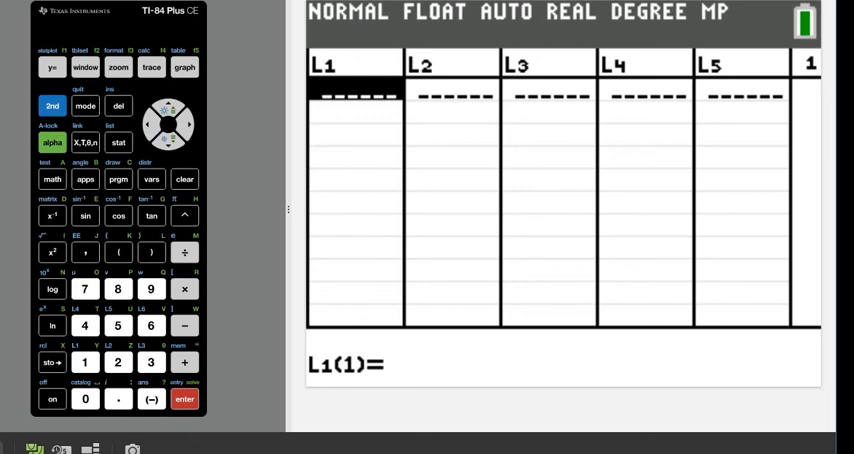
# Step: Key the values 5, 7, 15, 27, 13, 14, 18, 12, 7, 16, 13 into L1
pyautogui.click(118, 325)
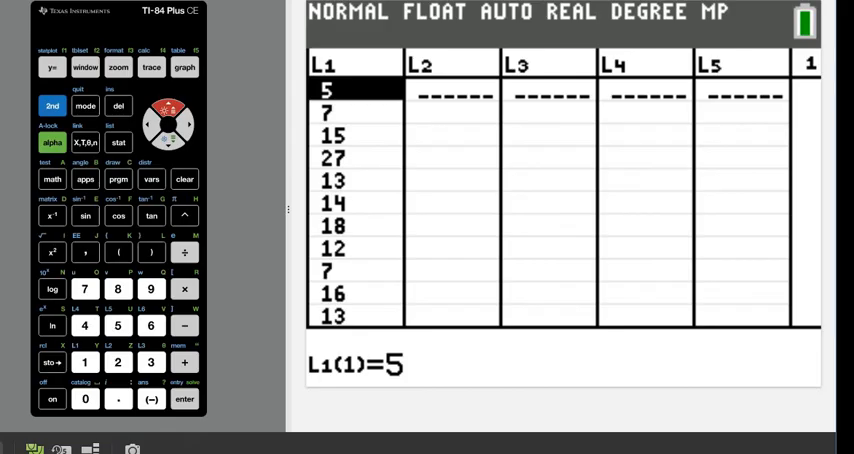
pyautogui.moveTo(382, 197)
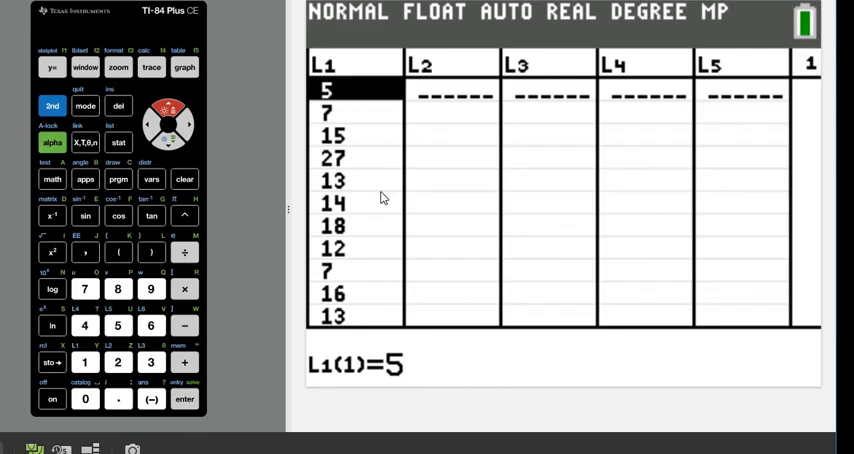
pyautogui.moveTo(118, 142)
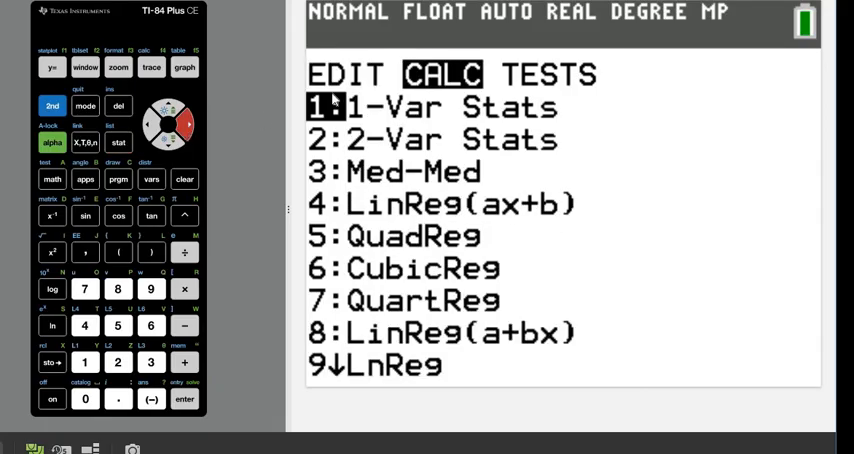
pyautogui.moveTo(331, 105)
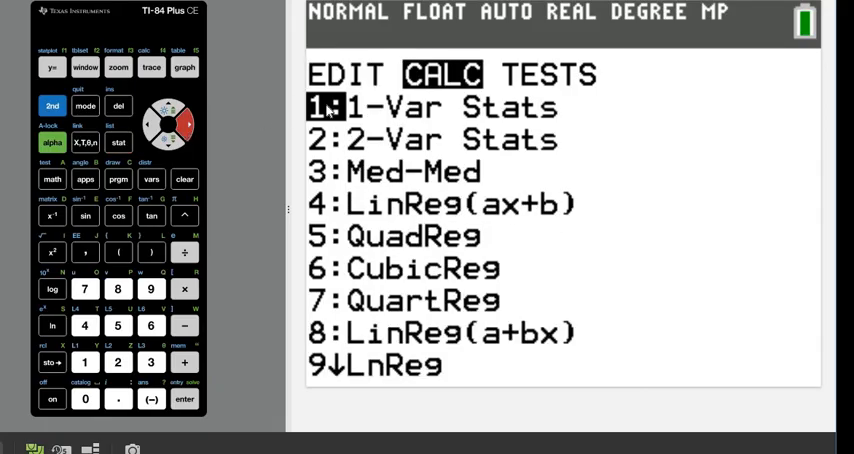
pyautogui.moveTo(87, 366)
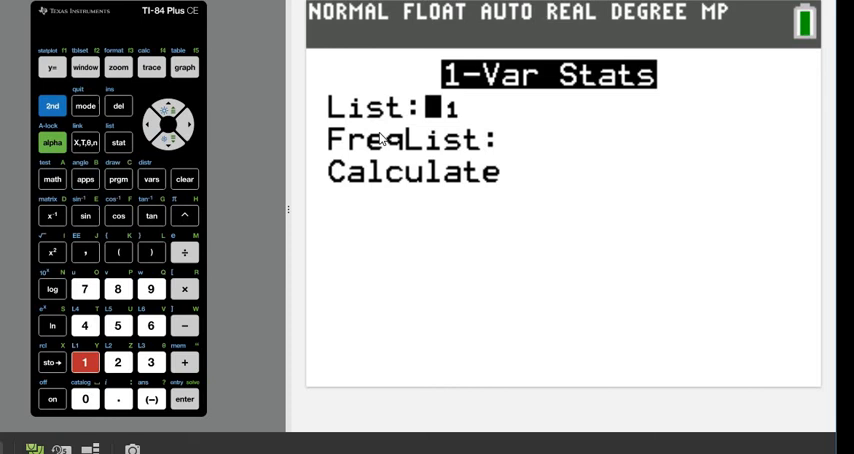
pyautogui.moveTo(589, 135)
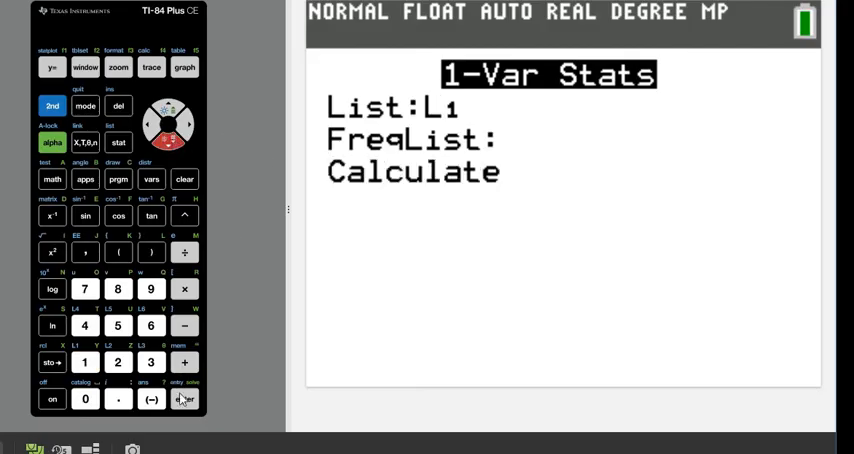
# Step: Select Calculate to paste 1-Var Stats on L1 to the home screen
pyautogui.click(184, 398)
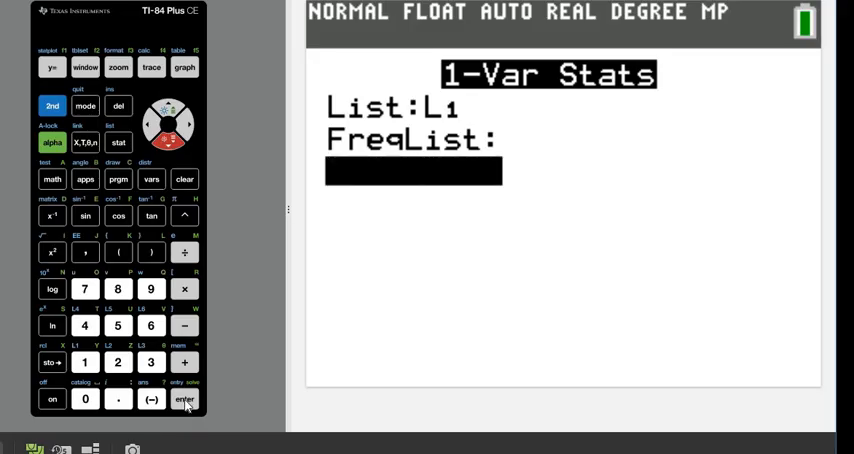
pyautogui.click(184, 399)
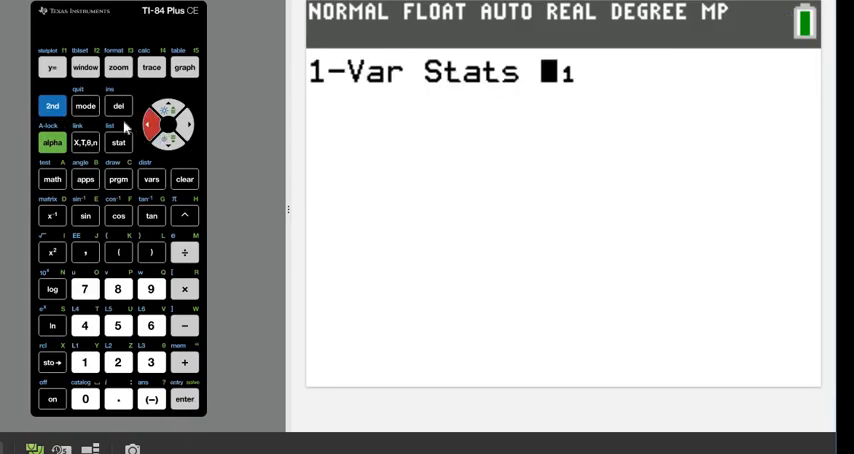
# Step: Replace the list argument with L1 and run 1-Var Stats, showing mean 13.36363636
pyautogui.click(118, 106)
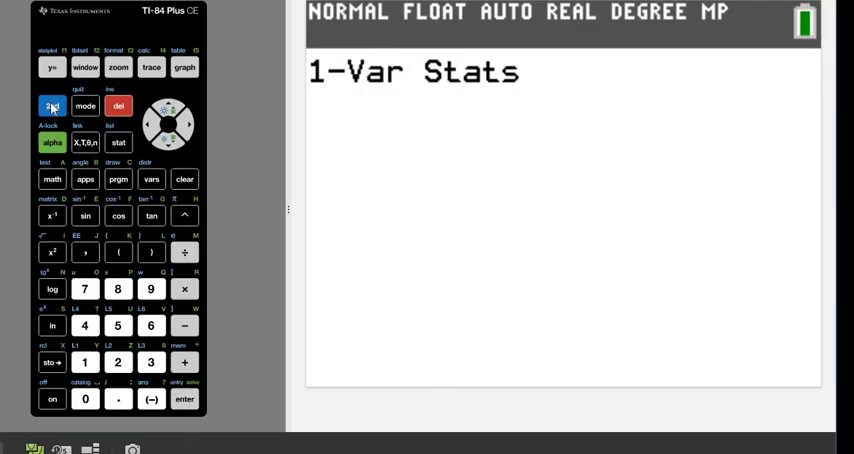
pyautogui.click(51, 106)
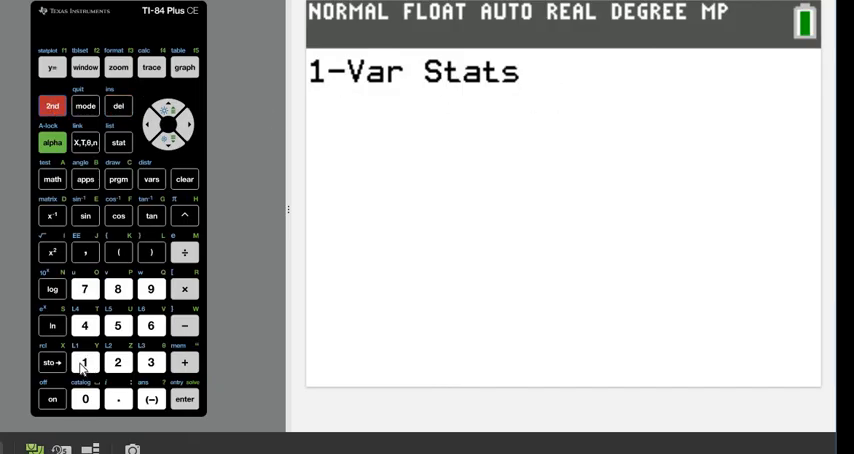
pyautogui.click(84, 362)
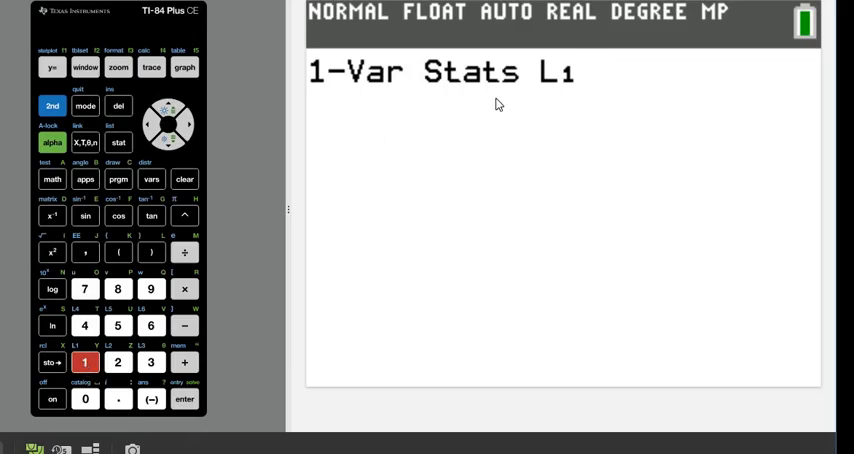
pyautogui.click(184, 399)
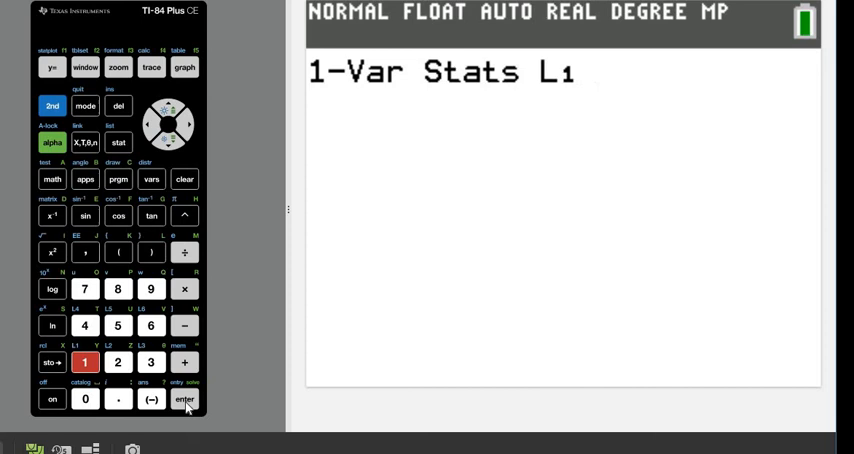
pyautogui.click(184, 399)
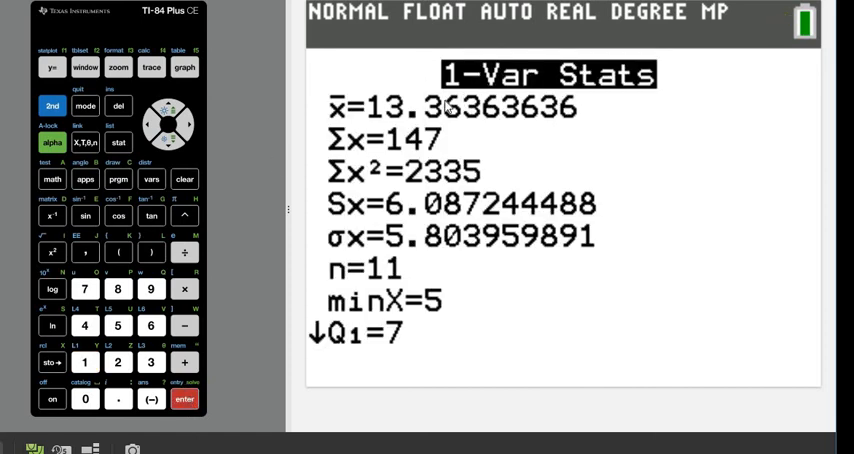
pyautogui.moveTo(441, 139)
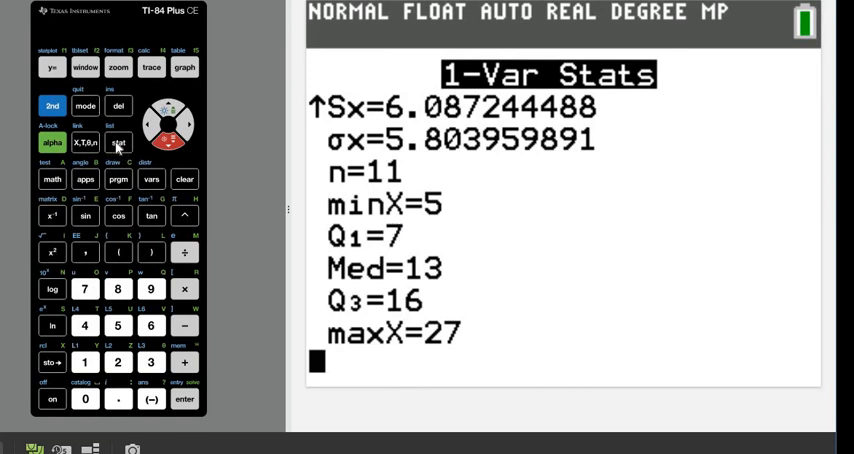
# Step: Reopen the STAT menu from the results, reaching the 1-Var Stats setup with L1
pyautogui.click(117, 142)
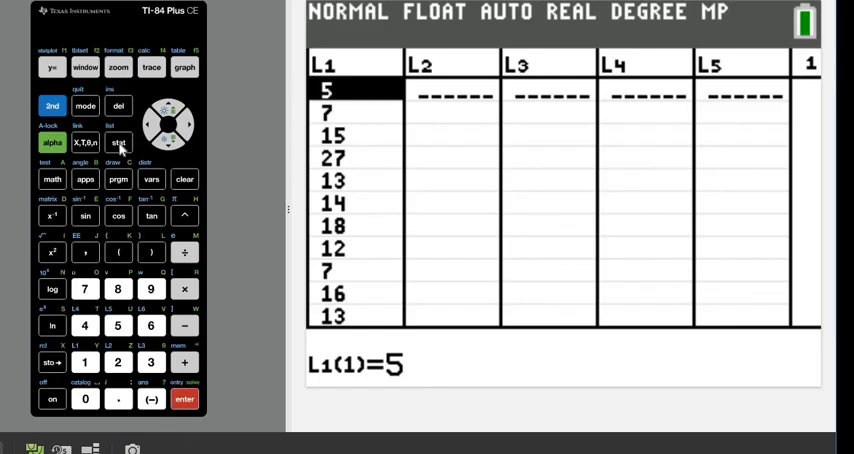
pyautogui.click(118, 142)
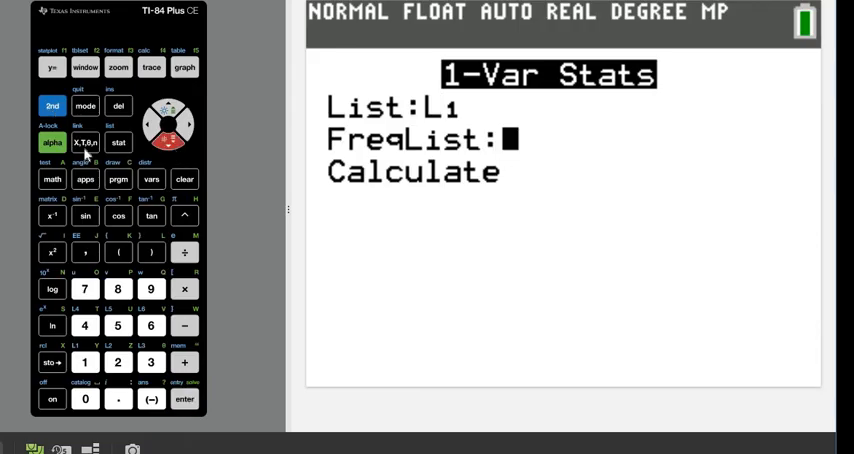
# Step: Enter L2 as the frequency list, then delete it, leaving only L1
pyautogui.click(118, 362)
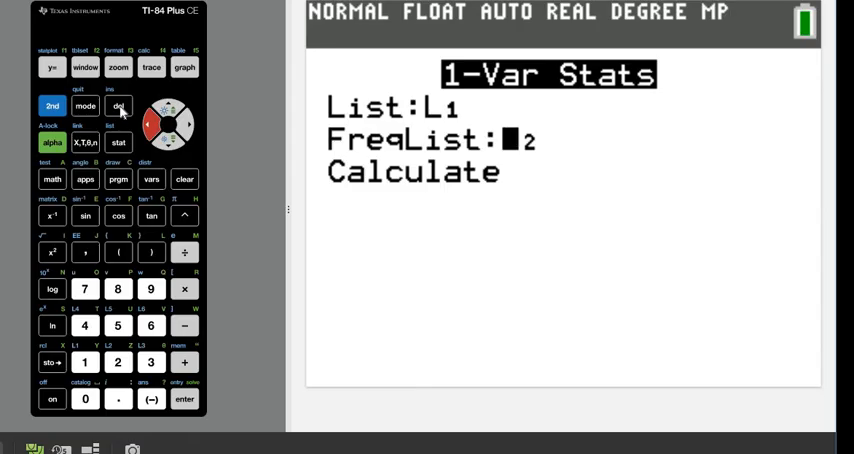
pyautogui.click(118, 106)
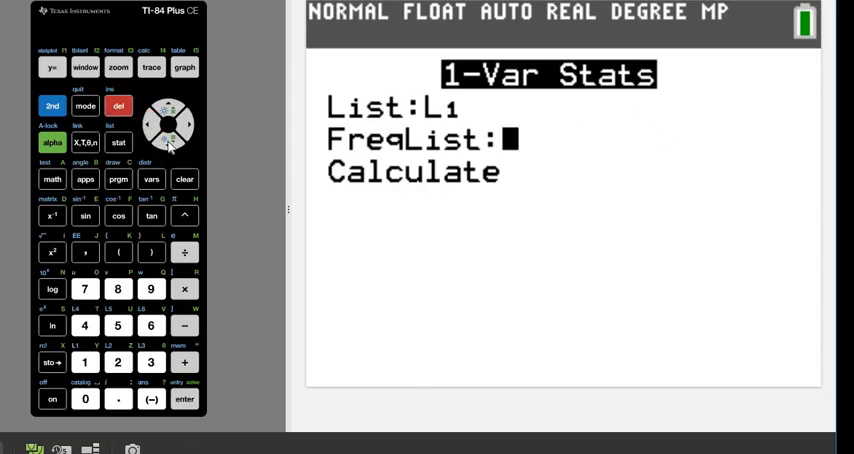